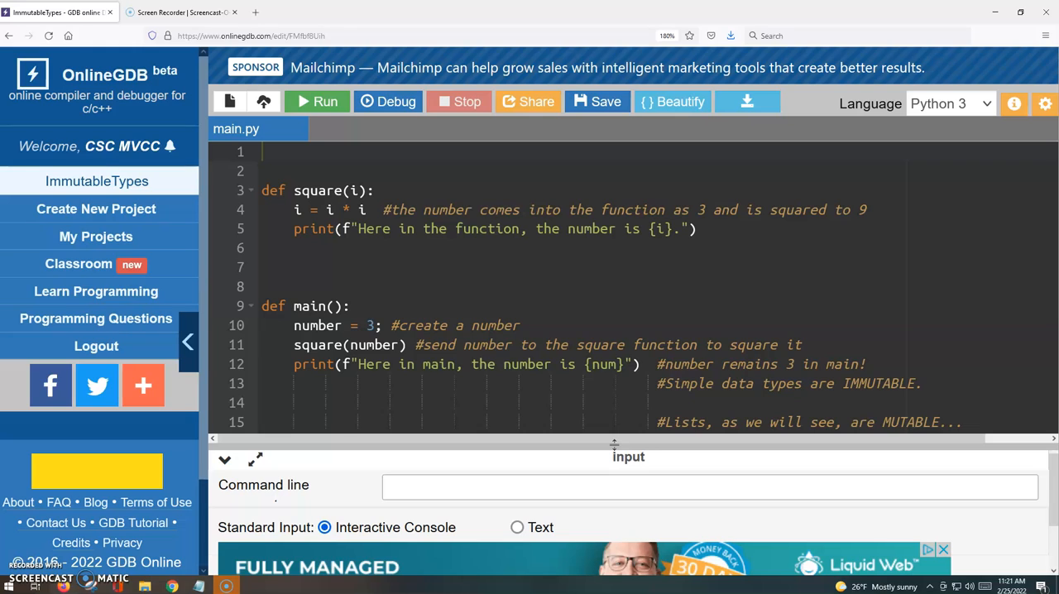
{"action": "mouse_move", "coordinate": [556, 381]}
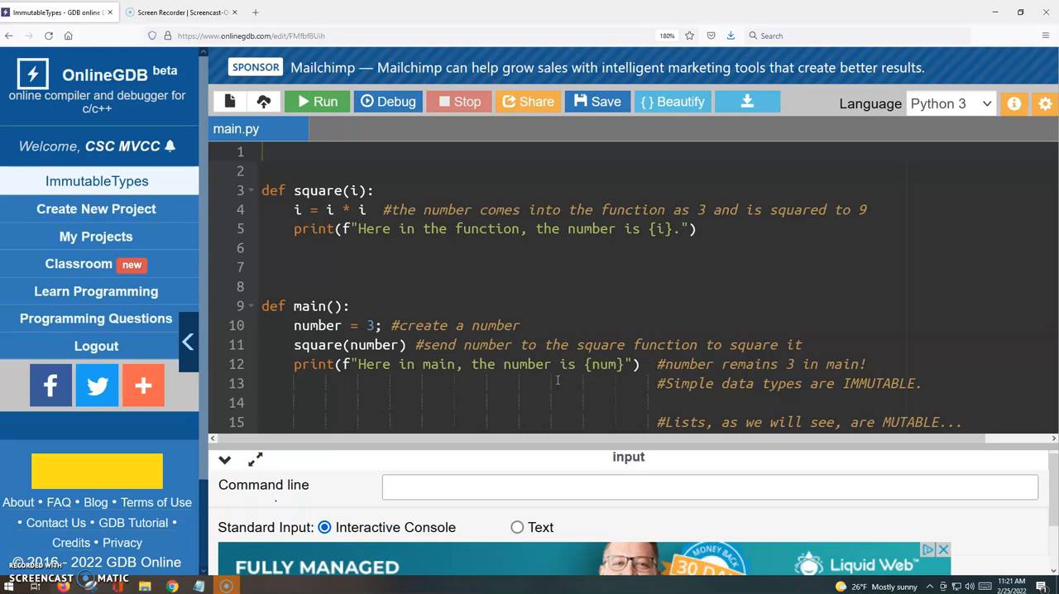
{"action": "mouse_move", "coordinate": [625, 400]}
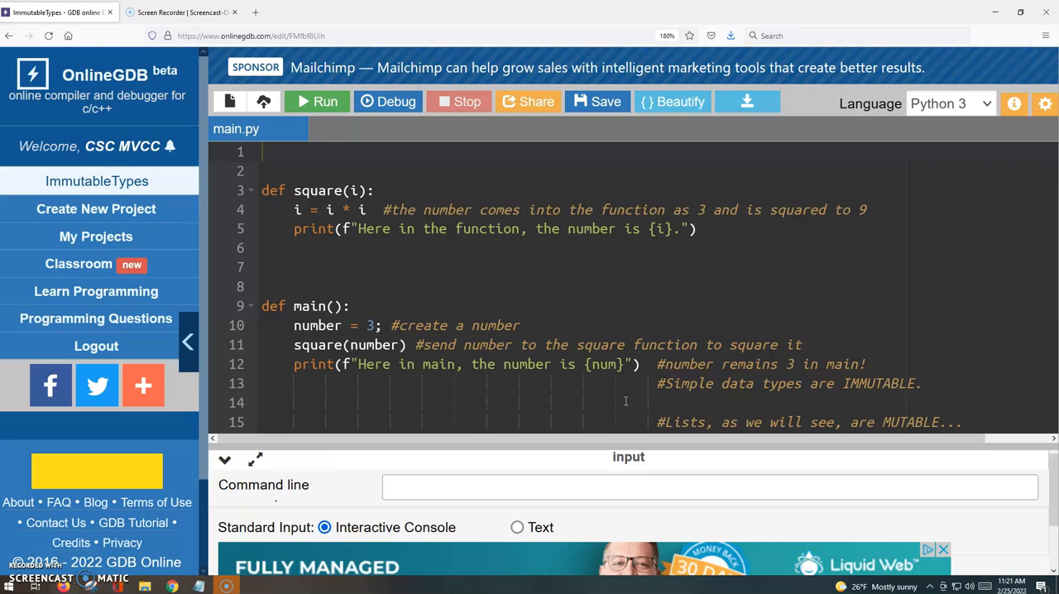
{"action": "mouse_move", "coordinate": [672, 316]}
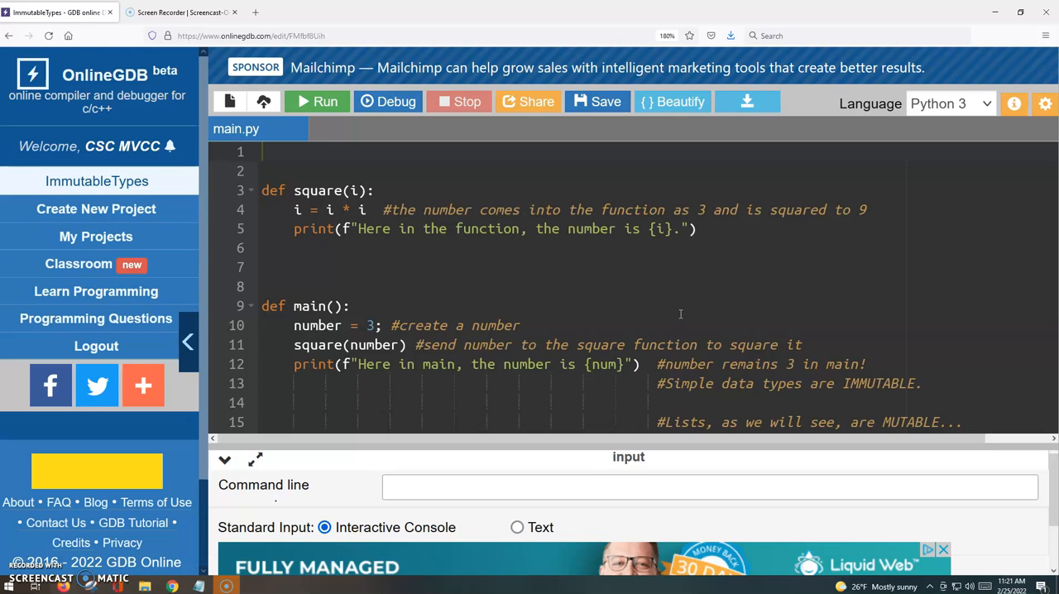
{"action": "mouse_move", "coordinate": [625, 443]}
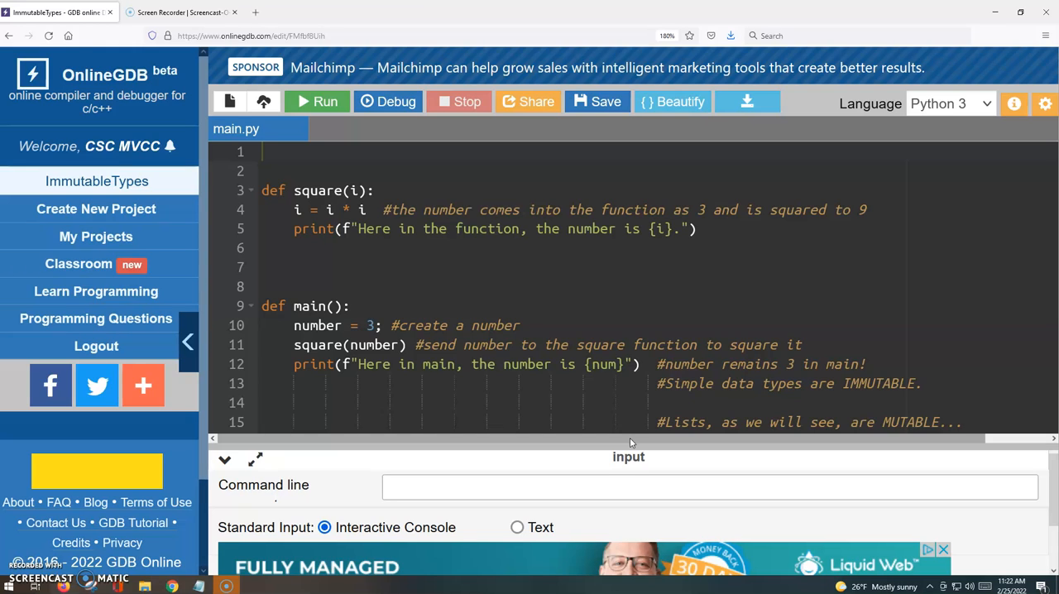
{"action": "mouse_move", "coordinate": [632, 443]}
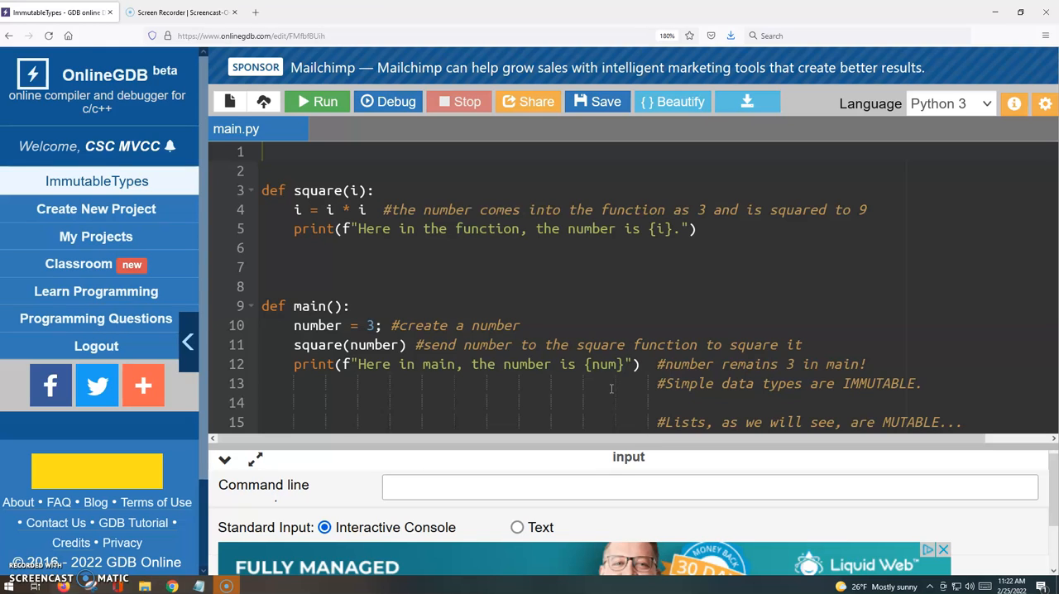
{"action": "mouse_move", "coordinate": [556, 405]}
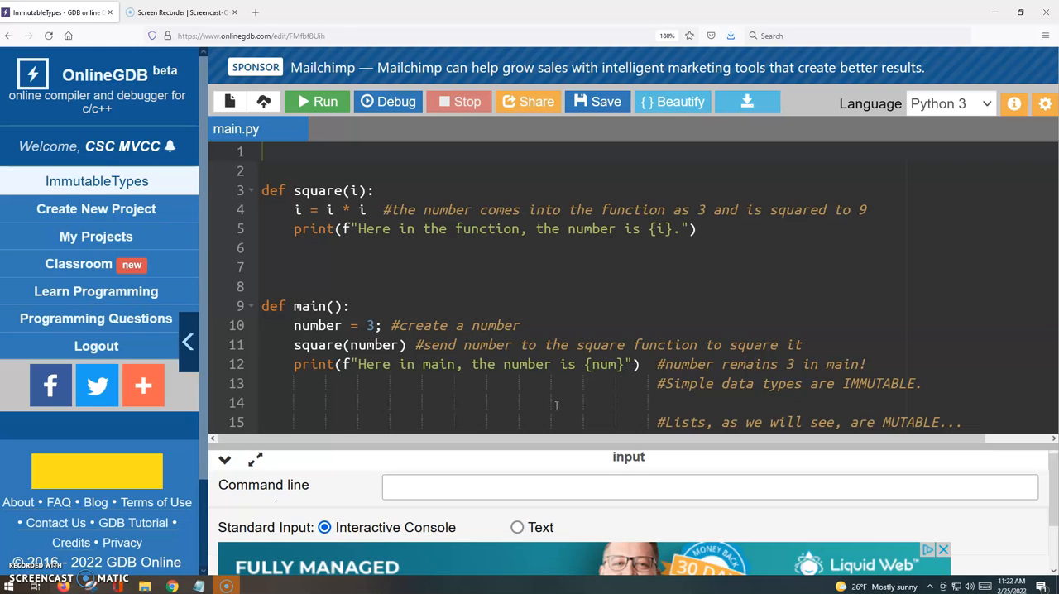
{"action": "mouse_move", "coordinate": [519, 377]}
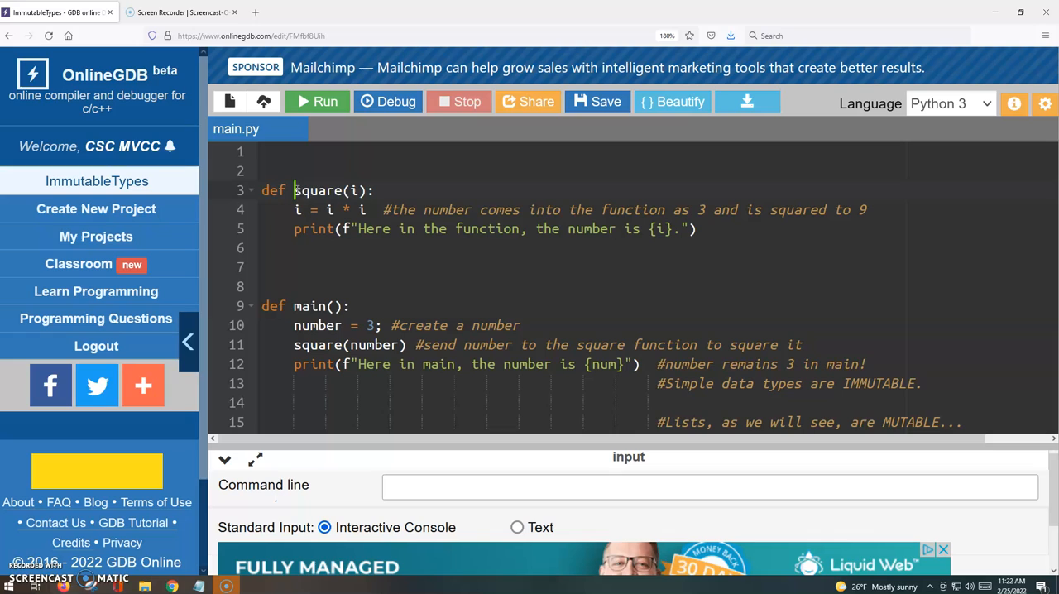
- Point out the square function's parameter and the number variable created in main
{"action": "double_click", "coordinate": [317, 190]}
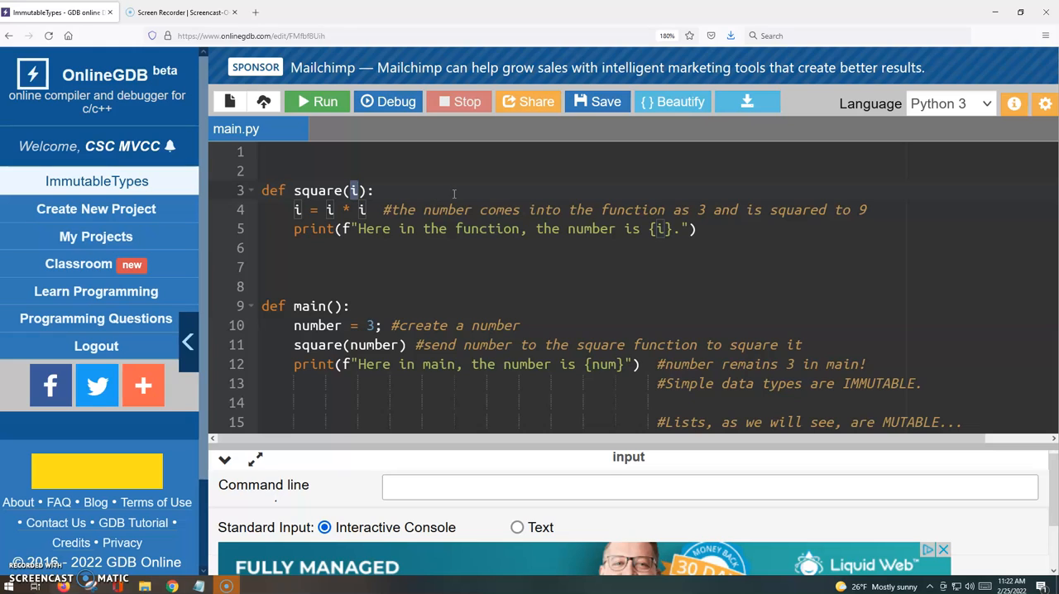
{"action": "mouse_move", "coordinate": [420, 192]}
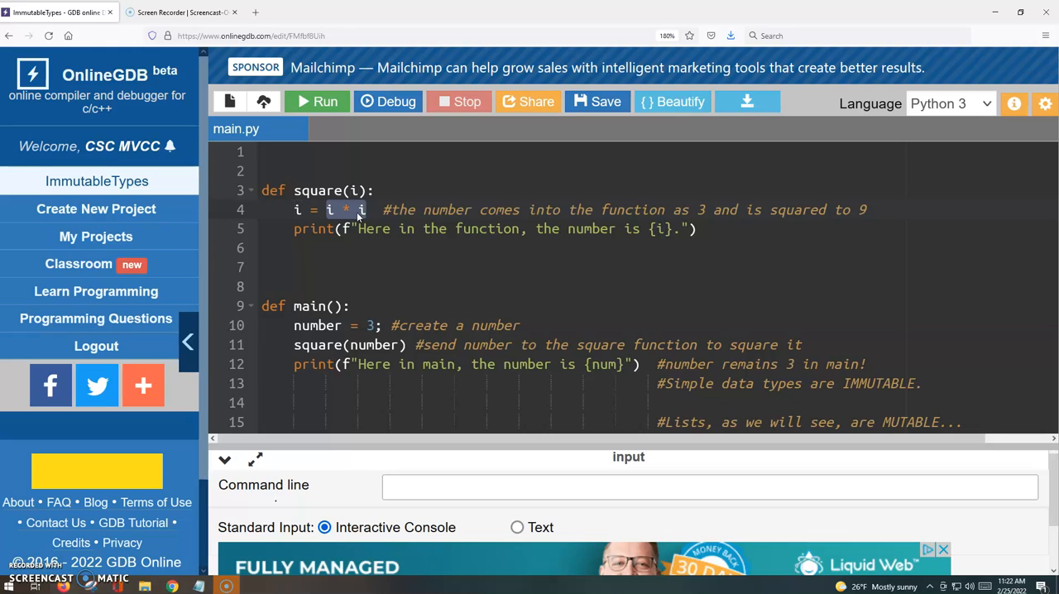
{"action": "mouse_move", "coordinate": [339, 218]}
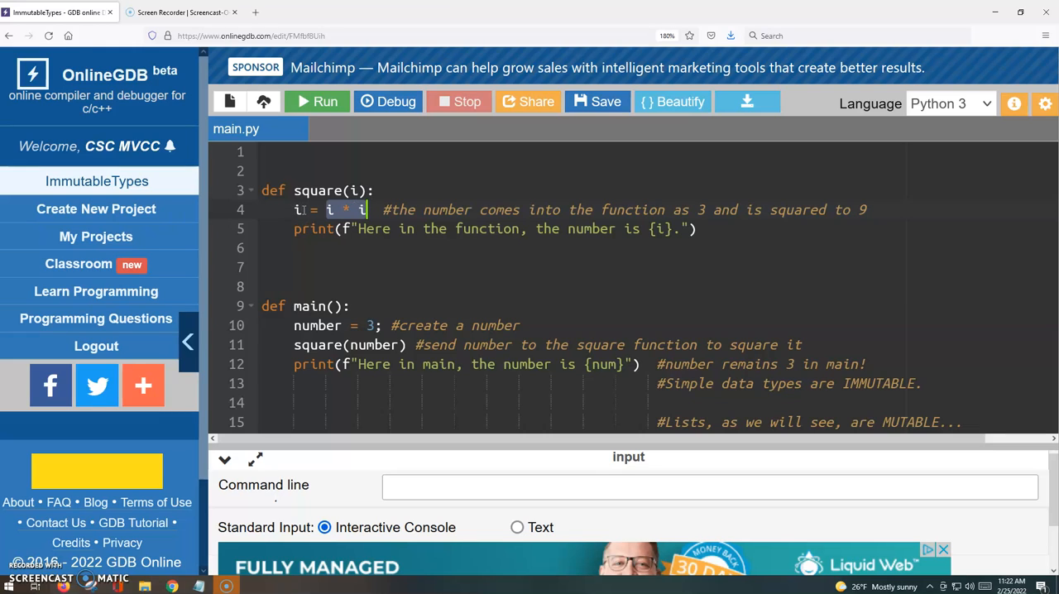
{"action": "left_click", "coordinate": [698, 228]}
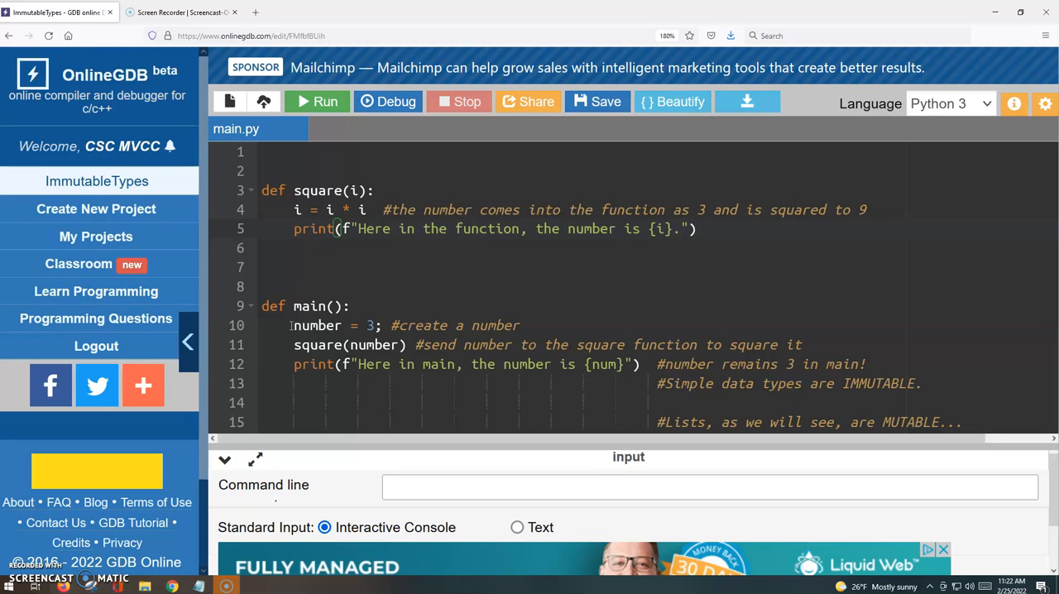
{"action": "double_click", "coordinate": [318, 324]}
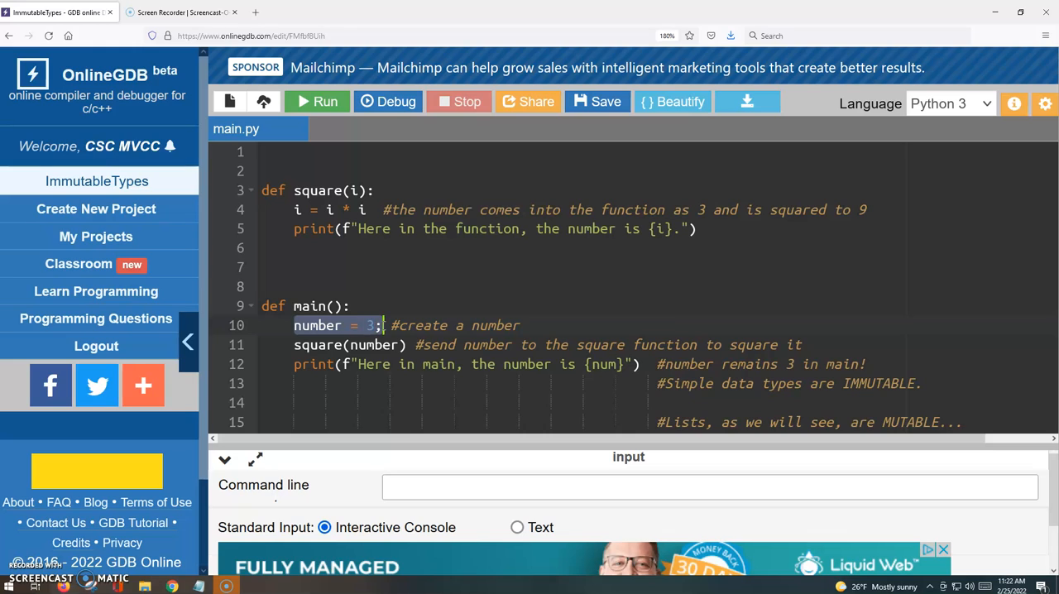
{"action": "mouse_move", "coordinate": [297, 356]}
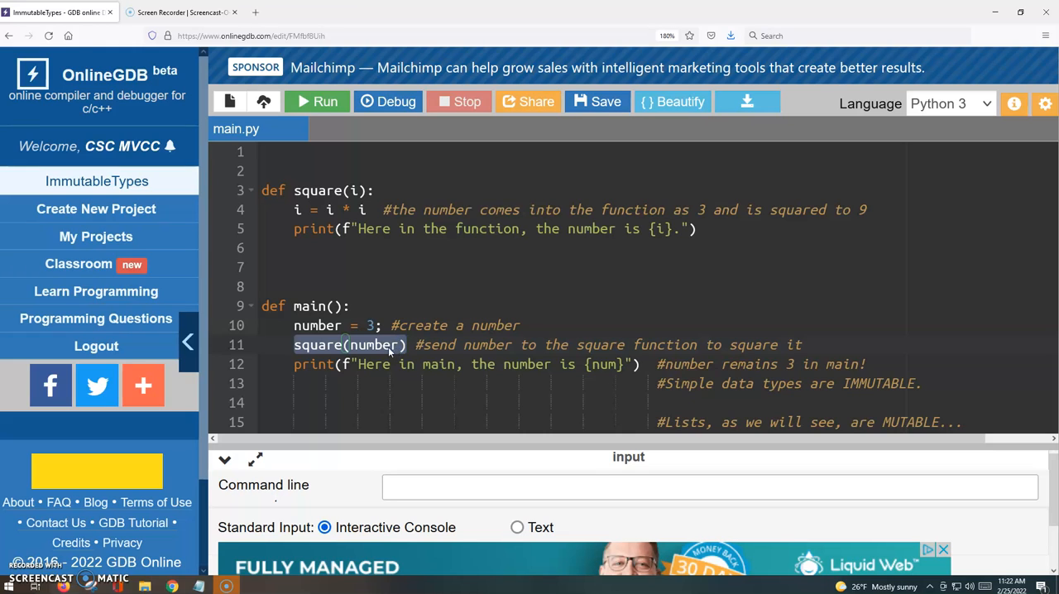
{"action": "mouse_move", "coordinate": [390, 351]}
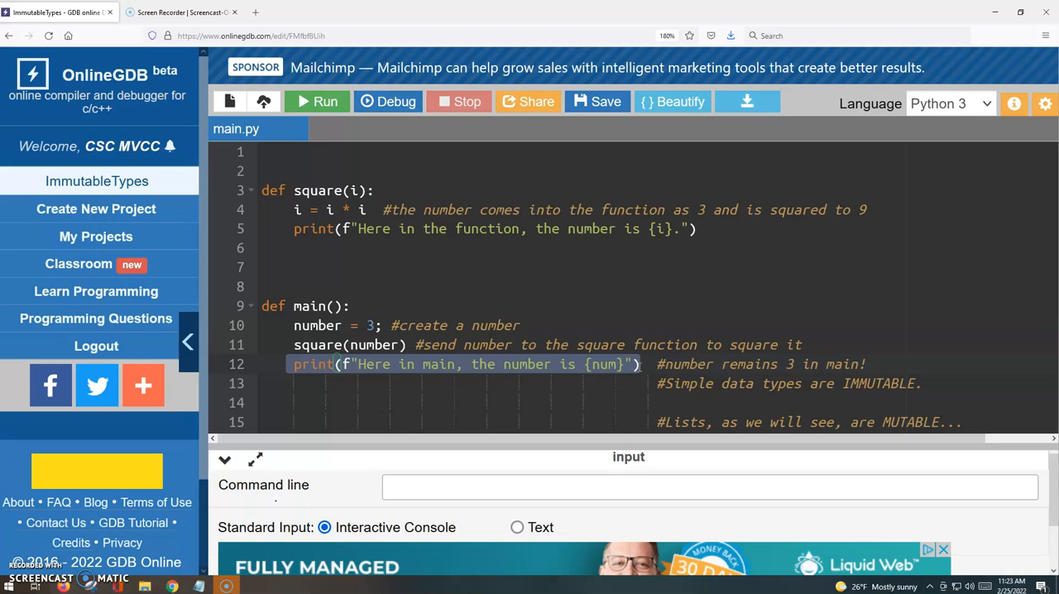
{"action": "mouse_move", "coordinate": [318, 101]}
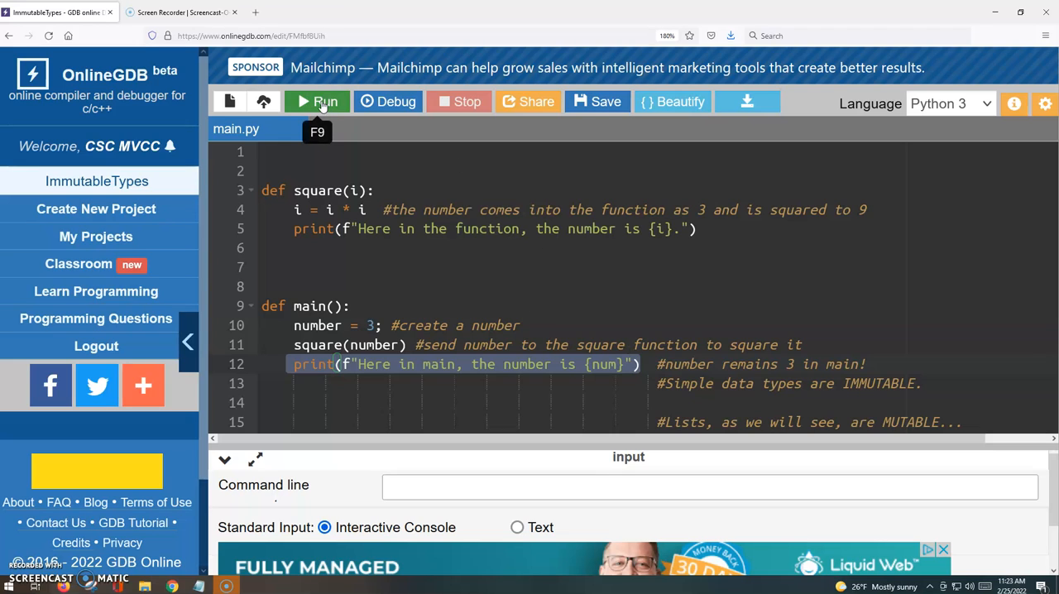
{"action": "mouse_move", "coordinate": [480, 235]}
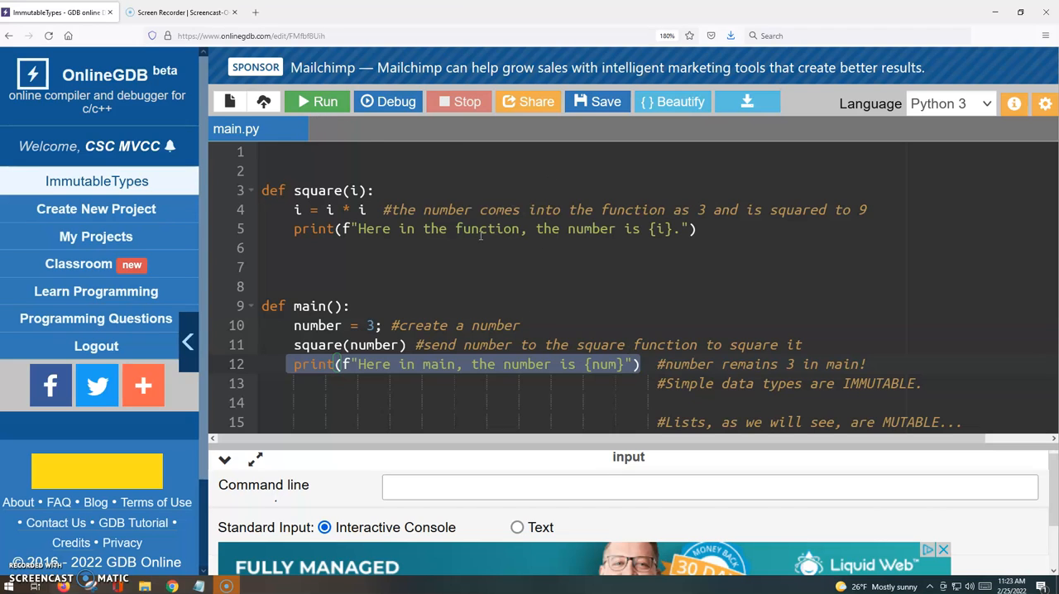
{"action": "mouse_move", "coordinate": [538, 318]}
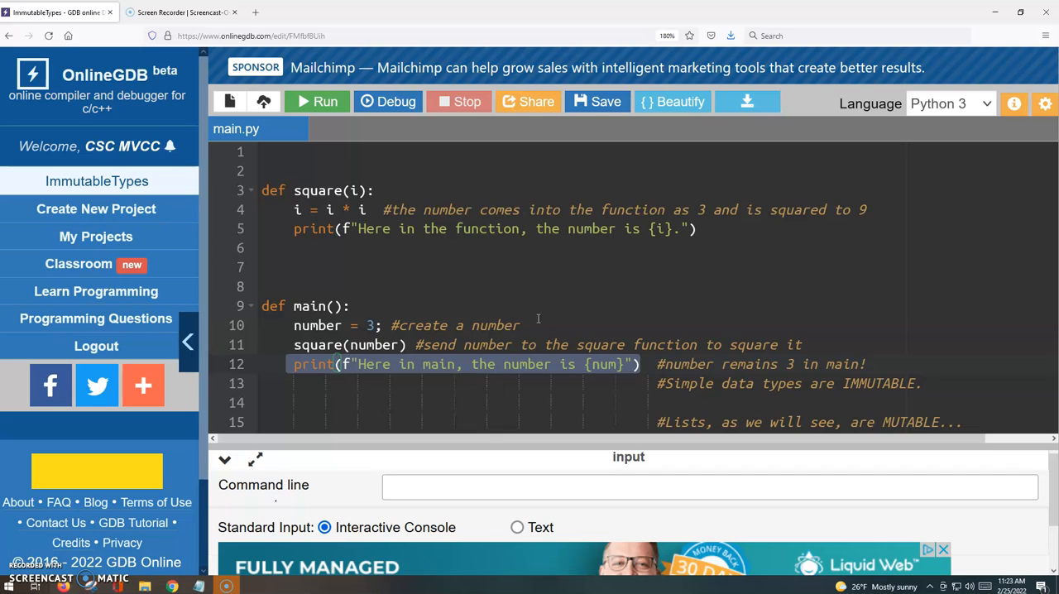
- Rename the {num} placeholder in main's print statement to {number} after the NameError
{"action": "left_click", "coordinate": [317, 101]}
{"action": "type", "text": "ber"}
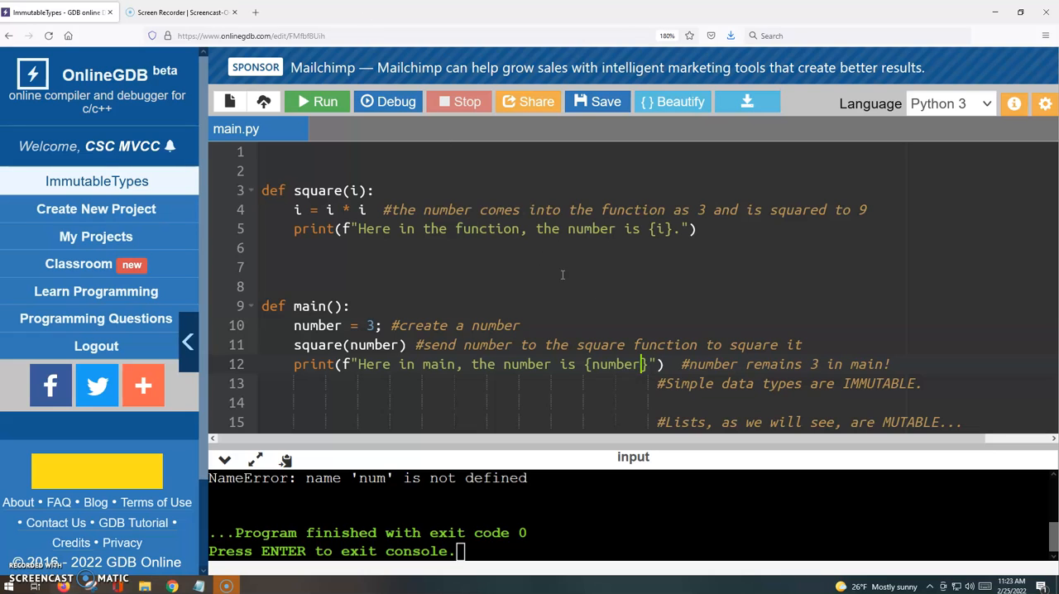
{"action": "left_click", "coordinate": [316, 101]}
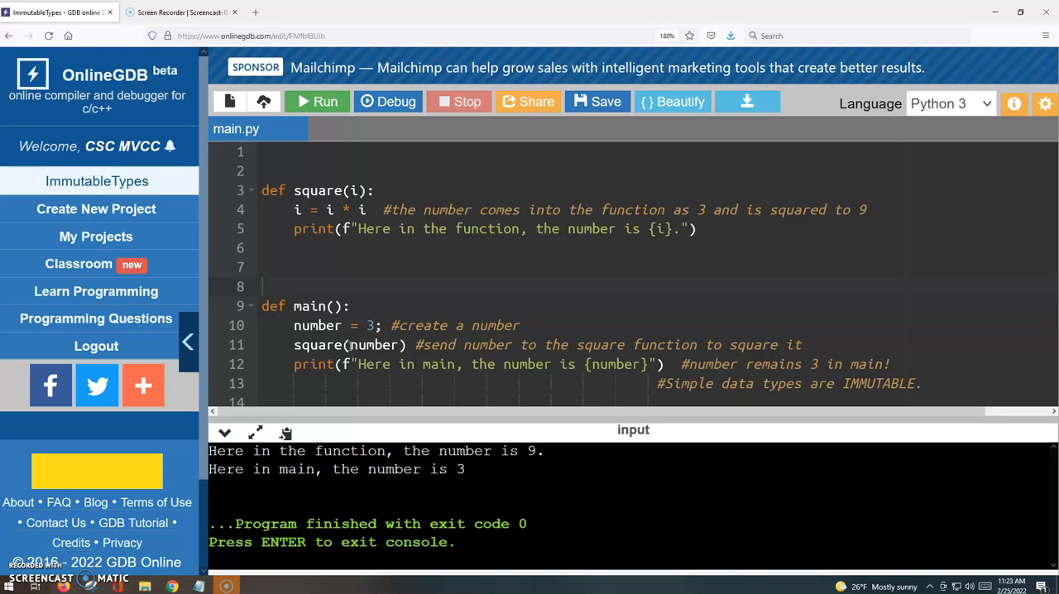
- Rerun the corrected program so the console shows 9 in the function and 3 in main
{"action": "double_click", "coordinate": [373, 344]}
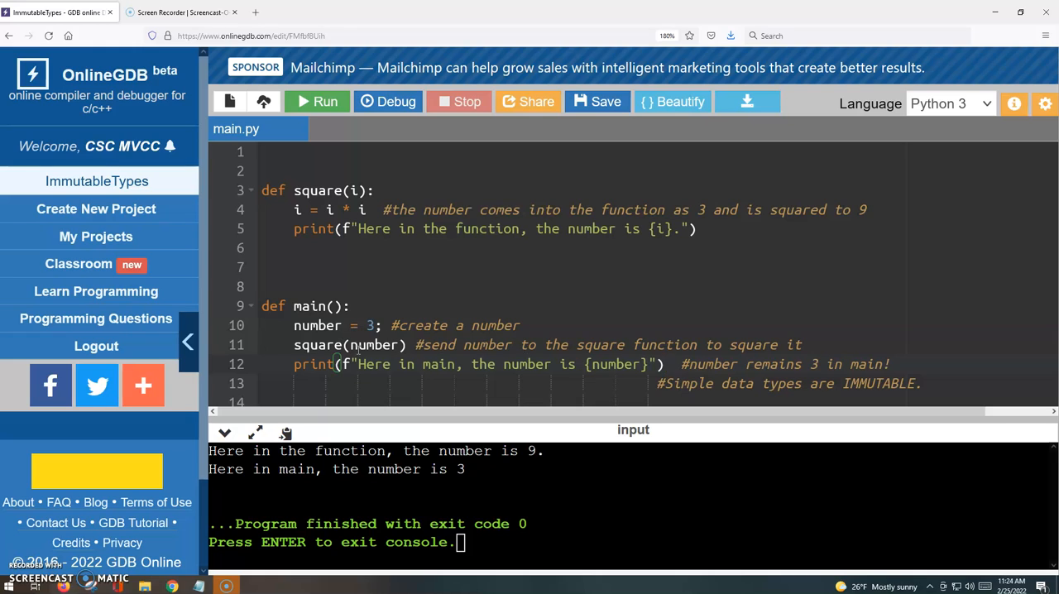
{"action": "mouse_move", "coordinate": [466, 251]}
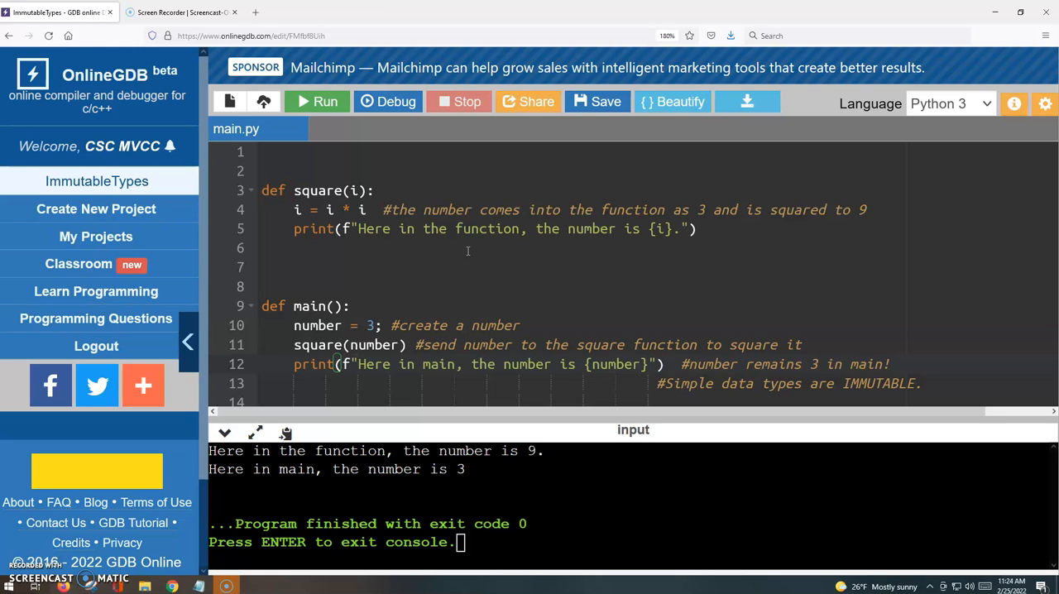
{"action": "mouse_move", "coordinate": [424, 268]}
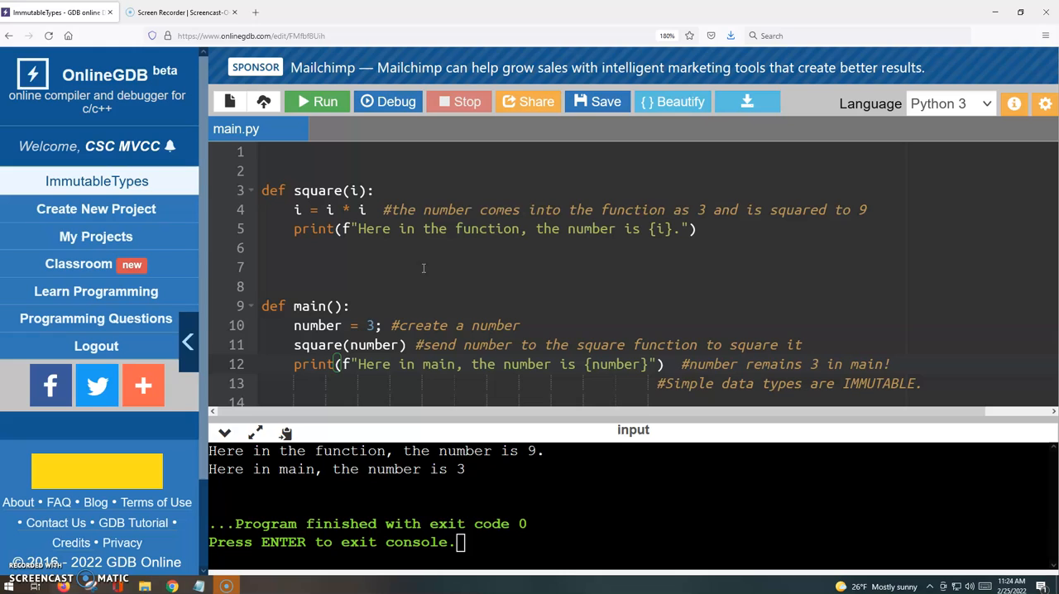
{"action": "mouse_move", "coordinate": [433, 364]}
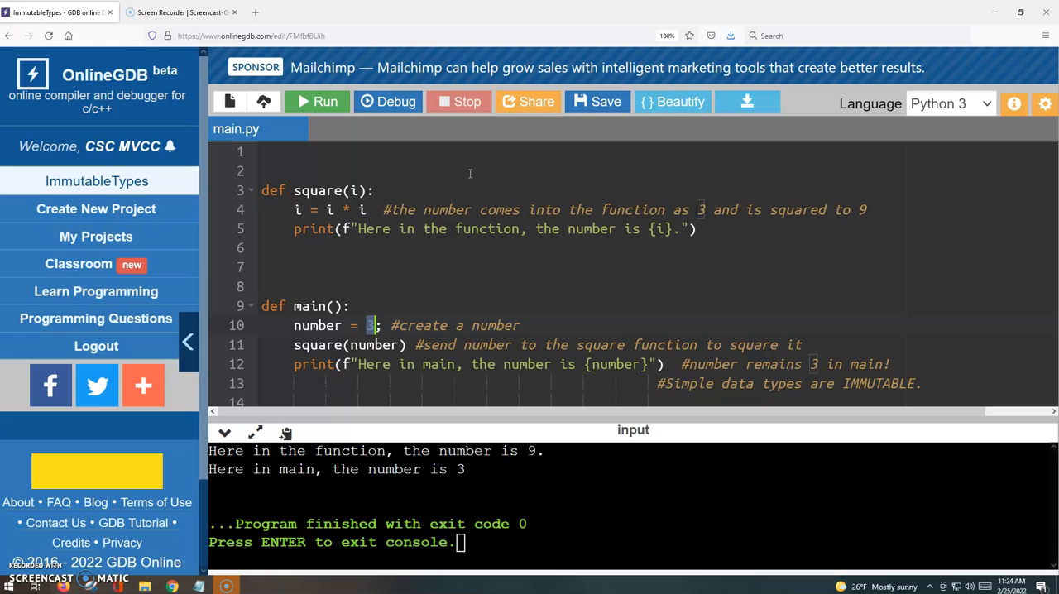
{"action": "mouse_move", "coordinate": [417, 242]}
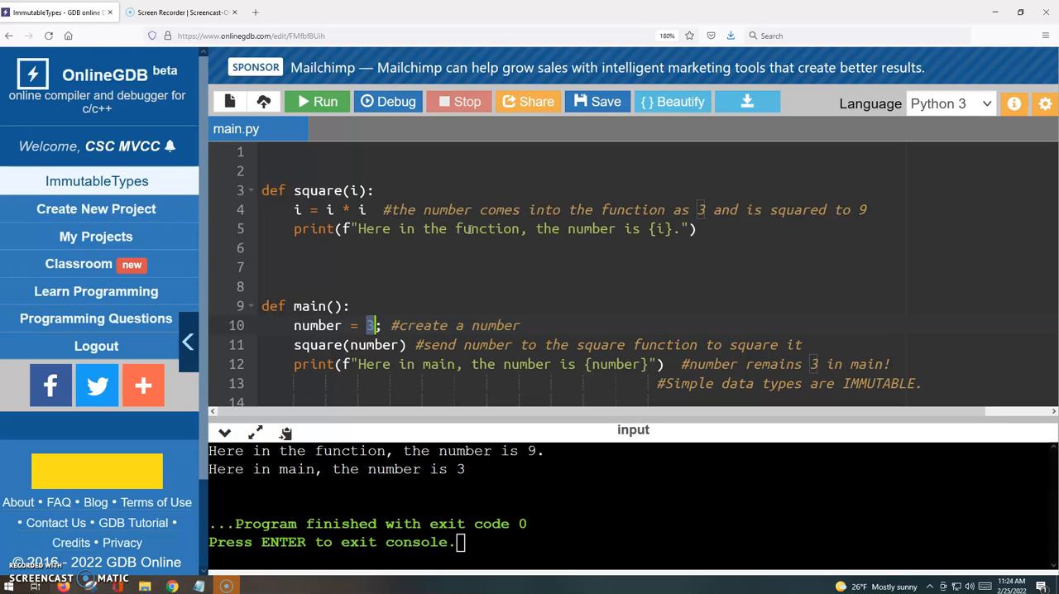
{"action": "mouse_move", "coordinate": [469, 248]}
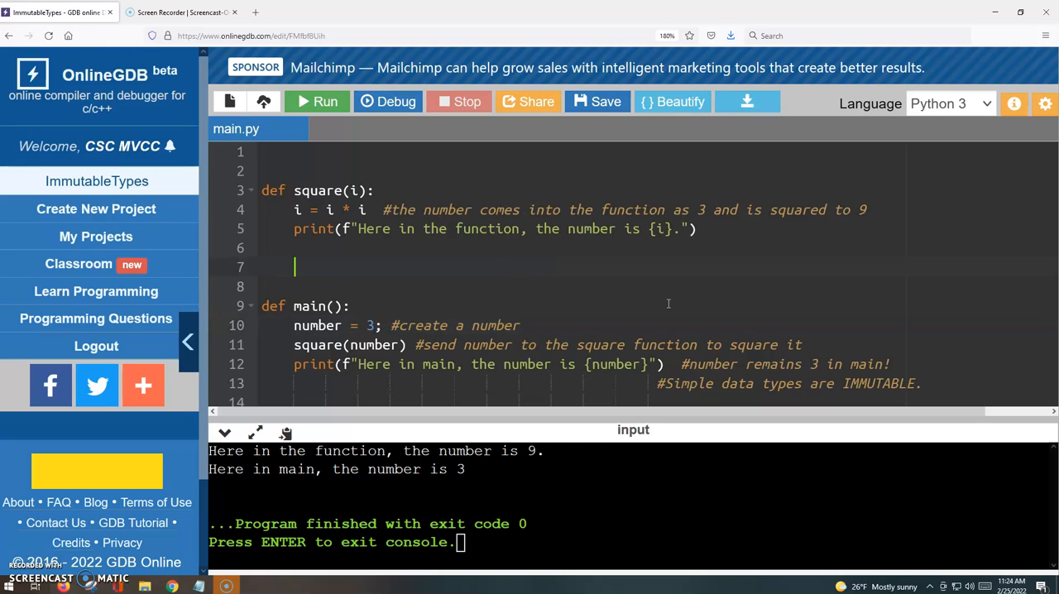
{"action": "mouse_move", "coordinate": [743, 307]}
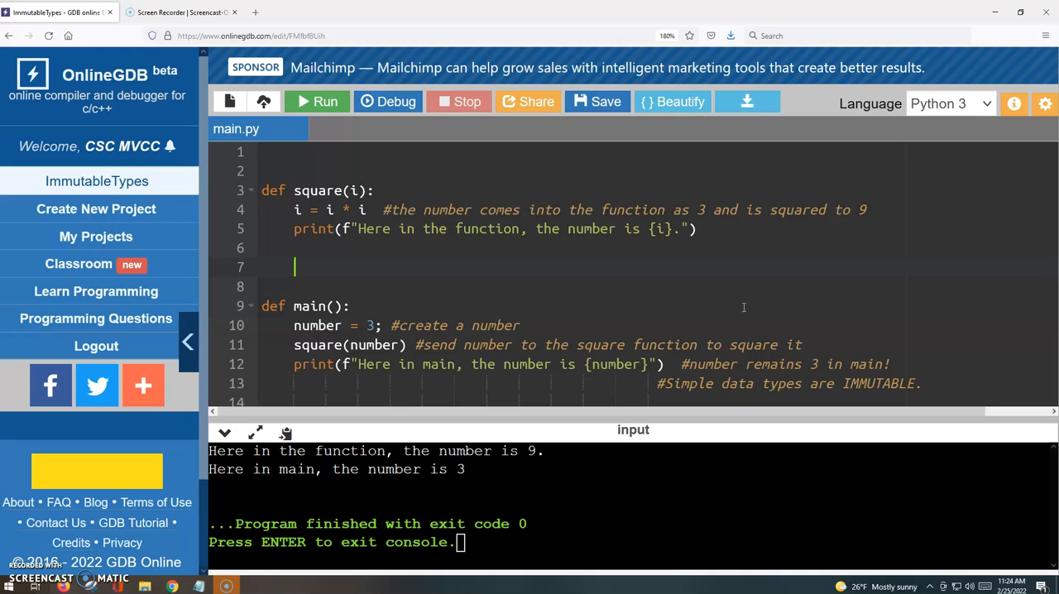
{"action": "mouse_move", "coordinate": [837, 285]}
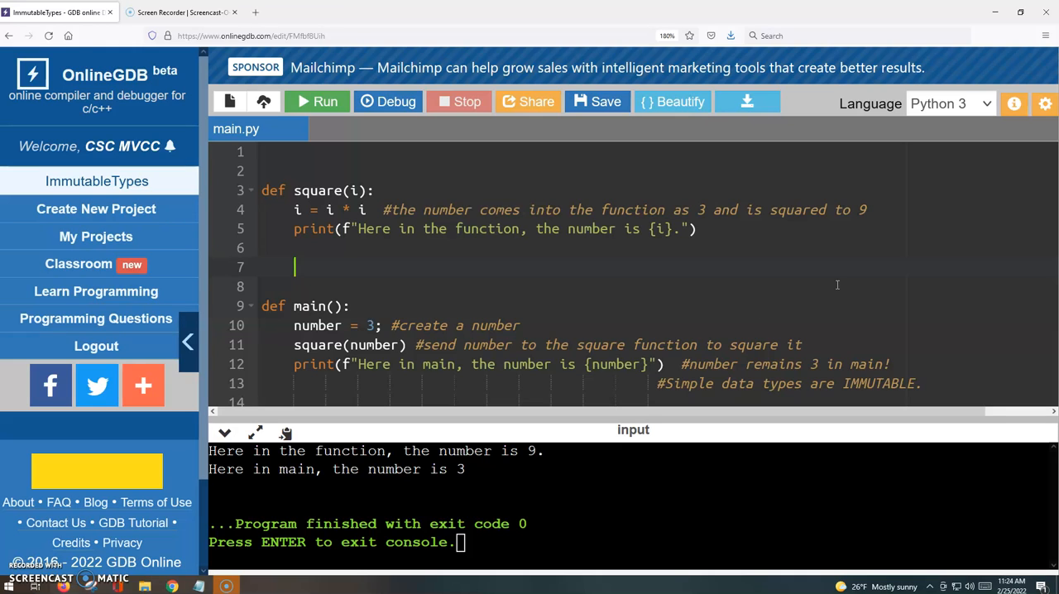
{"action": "double_click", "coordinate": [879, 384]}
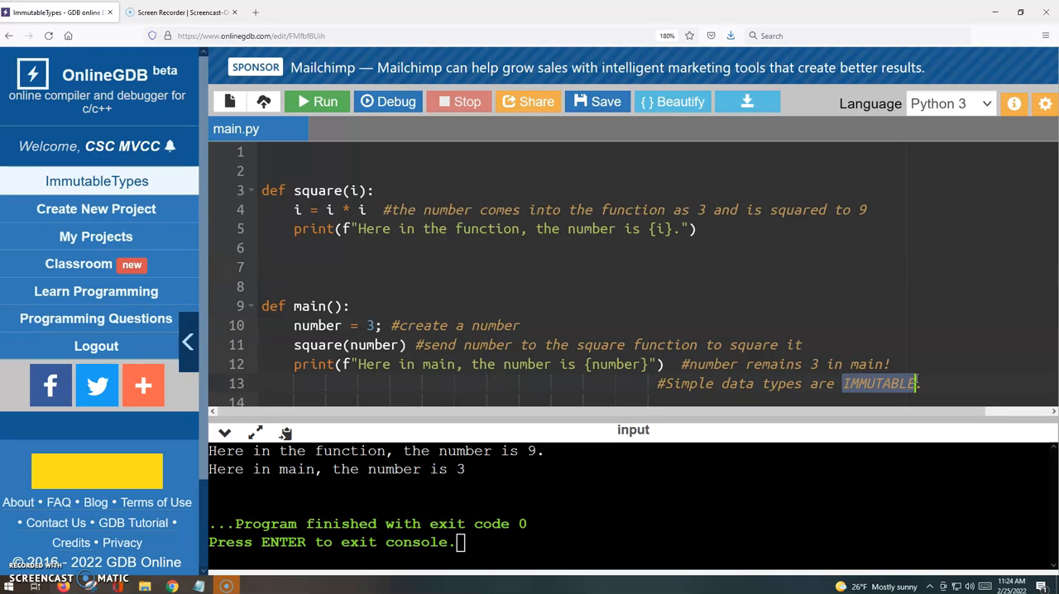
{"action": "mouse_move", "coordinate": [950, 392]}
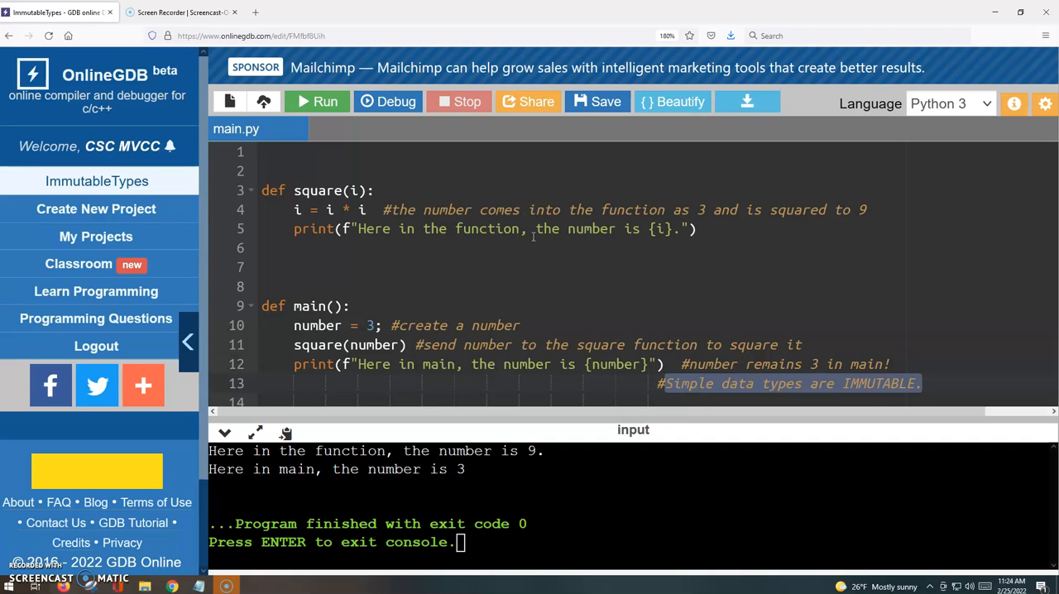
{"action": "mouse_move", "coordinate": [453, 275]}
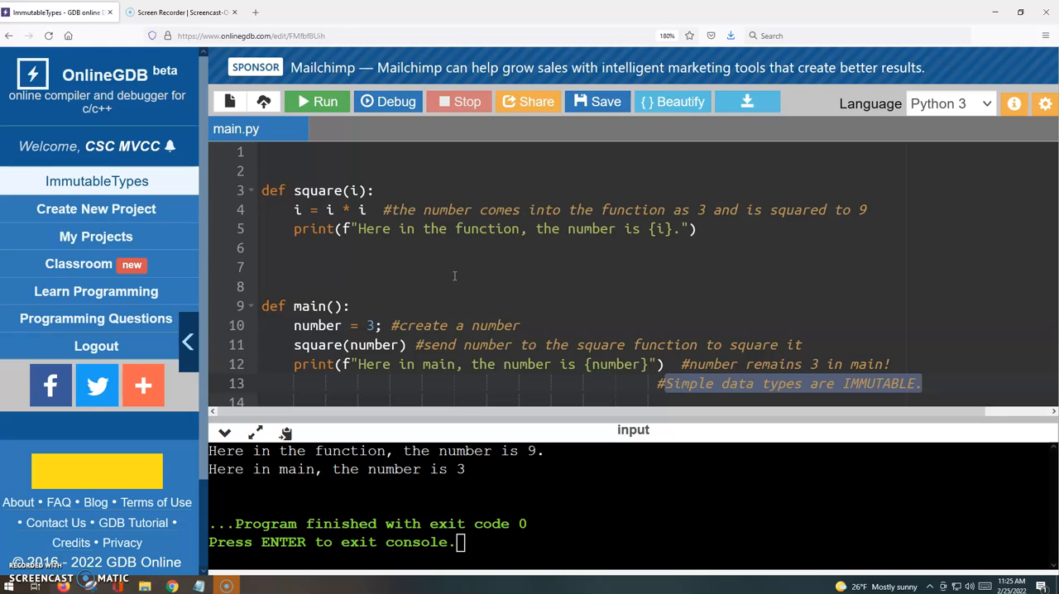
{"action": "mouse_move", "coordinate": [406, 328]}
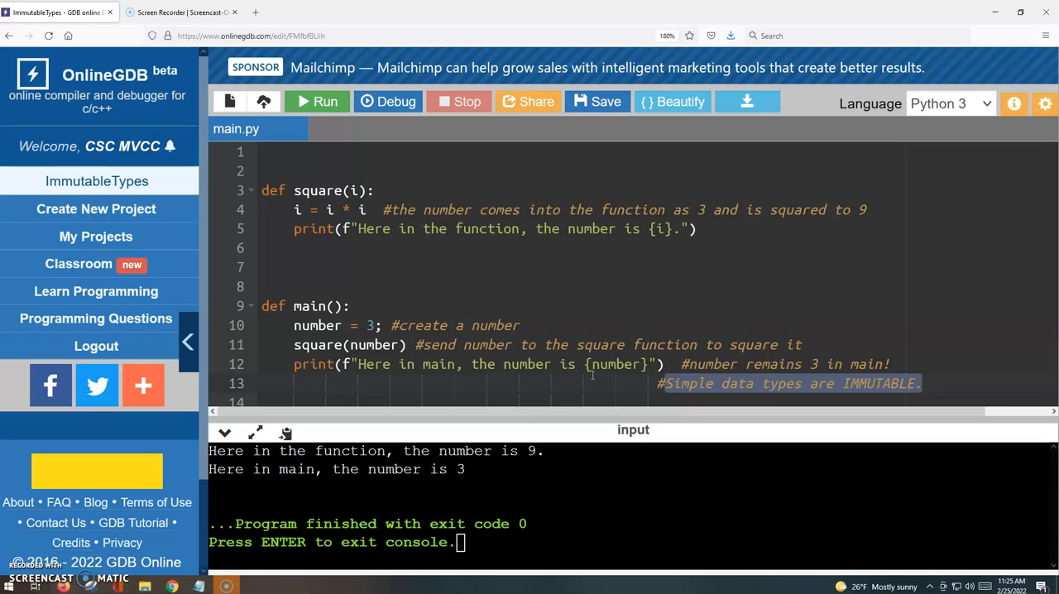
{"action": "left_click", "coordinate": [503, 384]}
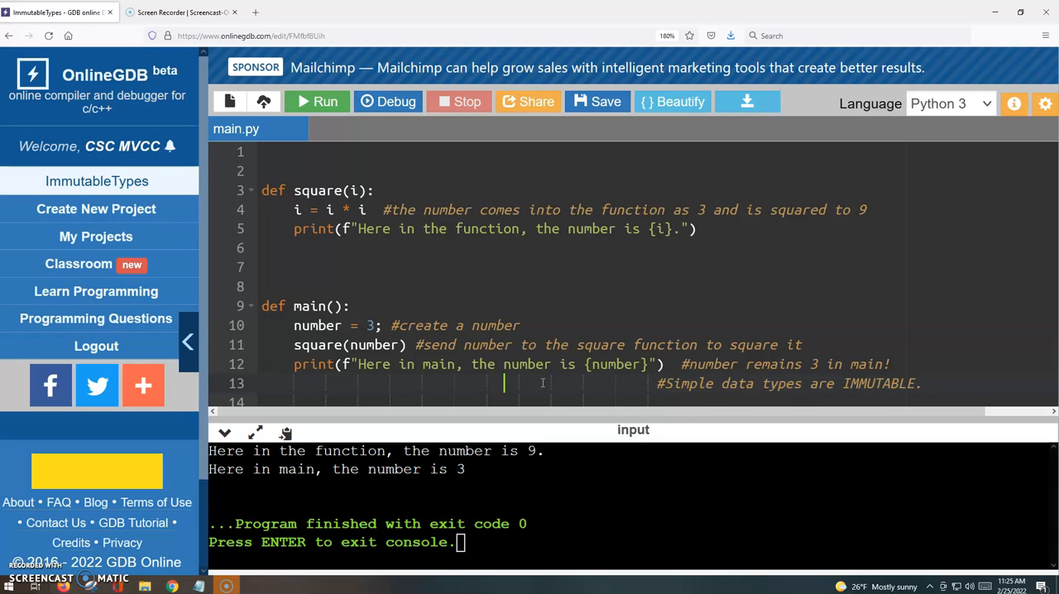